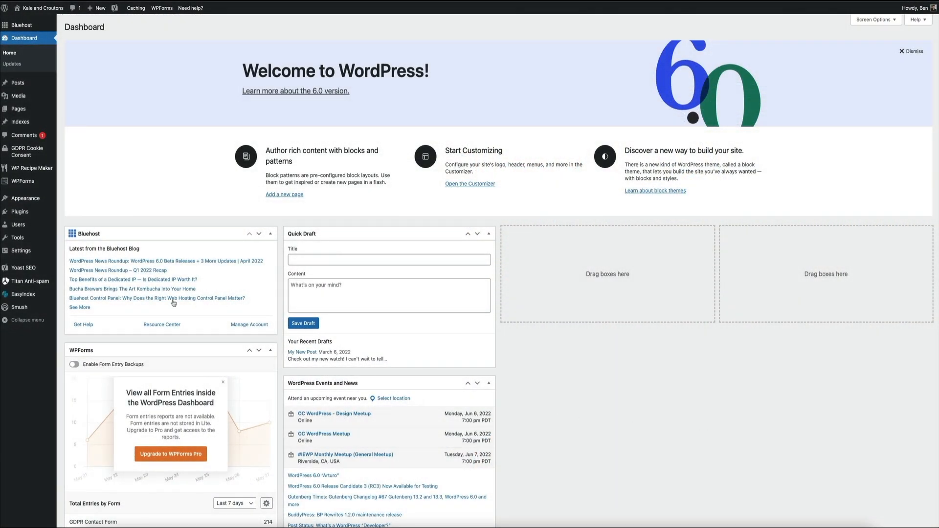
mouse_move(23, 268)
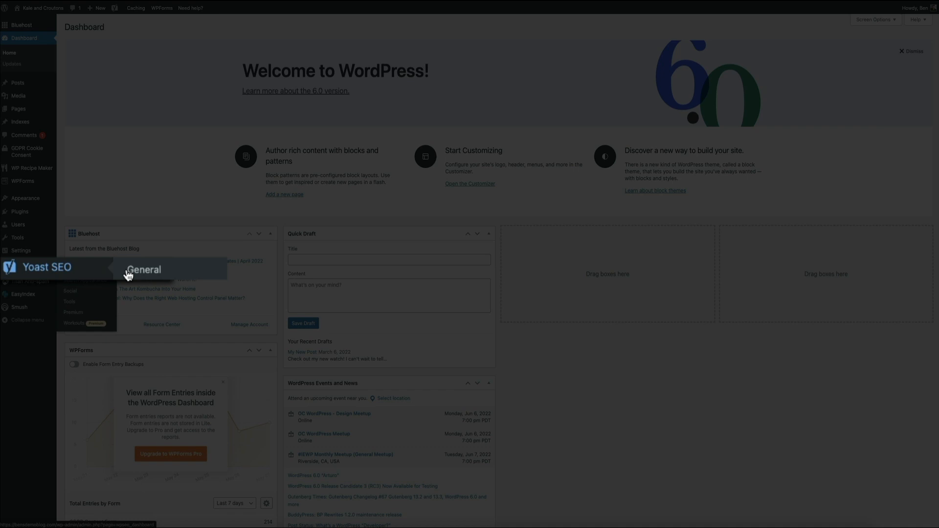
mouse_move(187, 277)
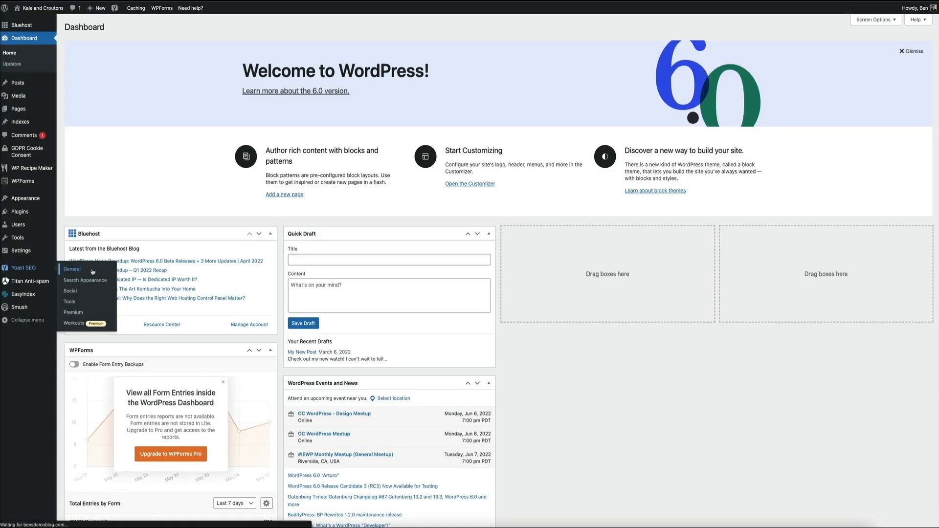
Open Yoast SEO General from the admin sidebar to view the dashboard.
click(72, 270)
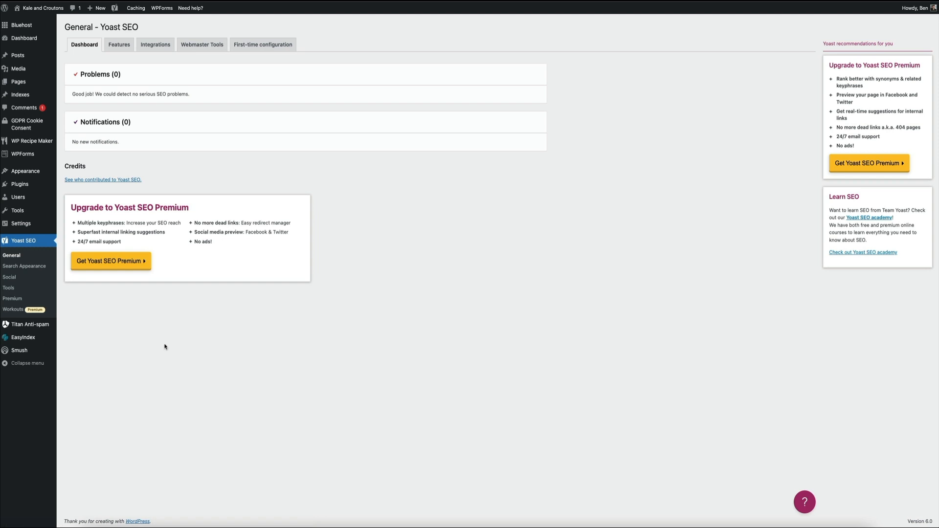
mouse_move(202, 352)
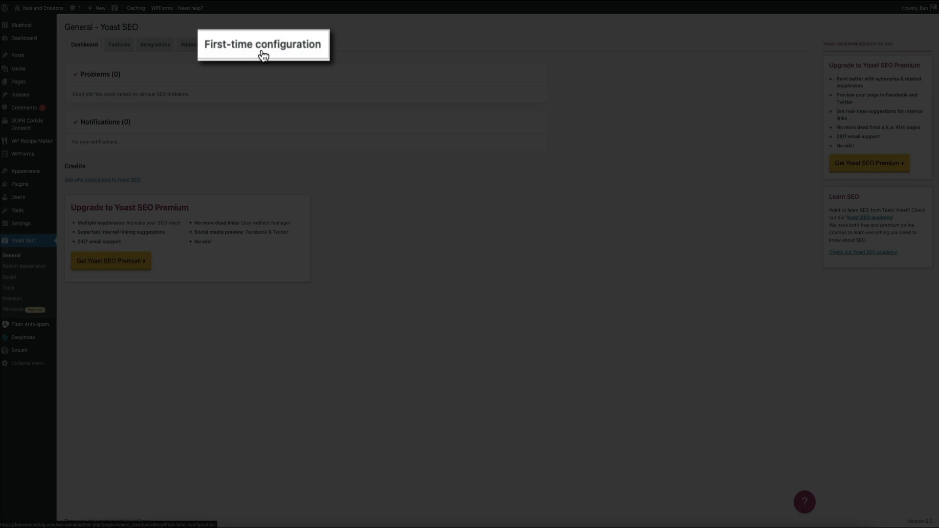
Open the First-time configuration tab, showing SEO data optimization already complete.
click(263, 45)
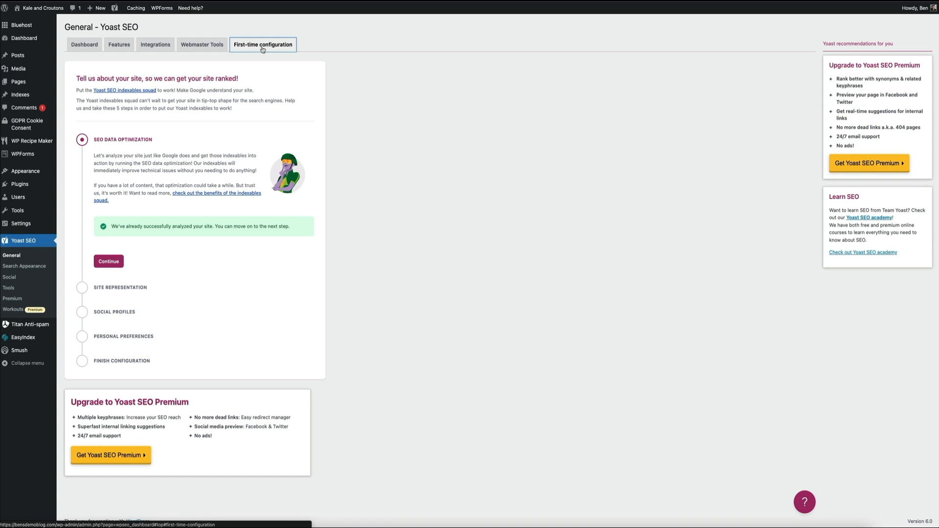
mouse_move(262, 50)
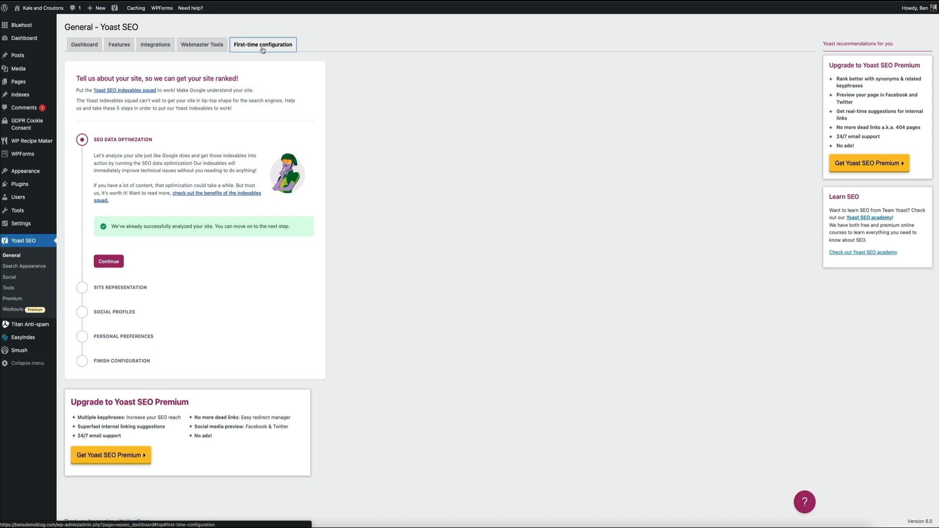
click(263, 44)
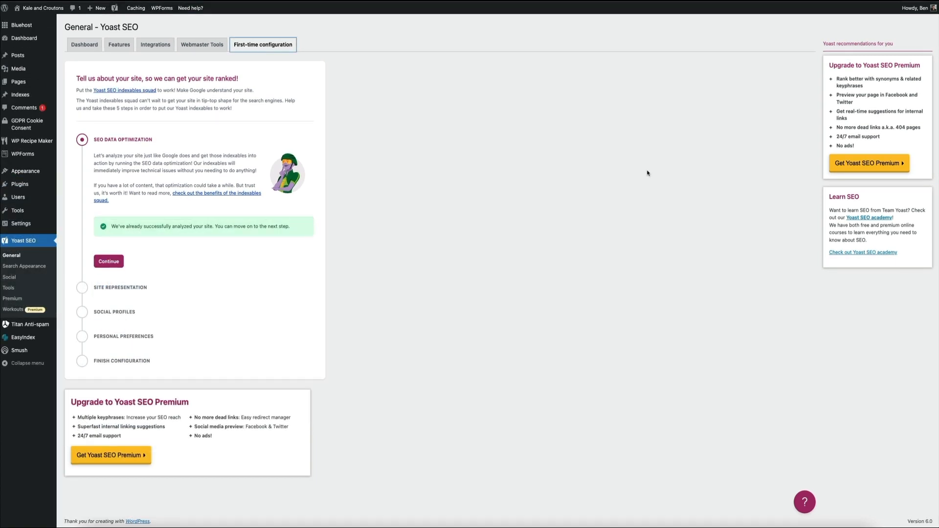
click(109, 262)
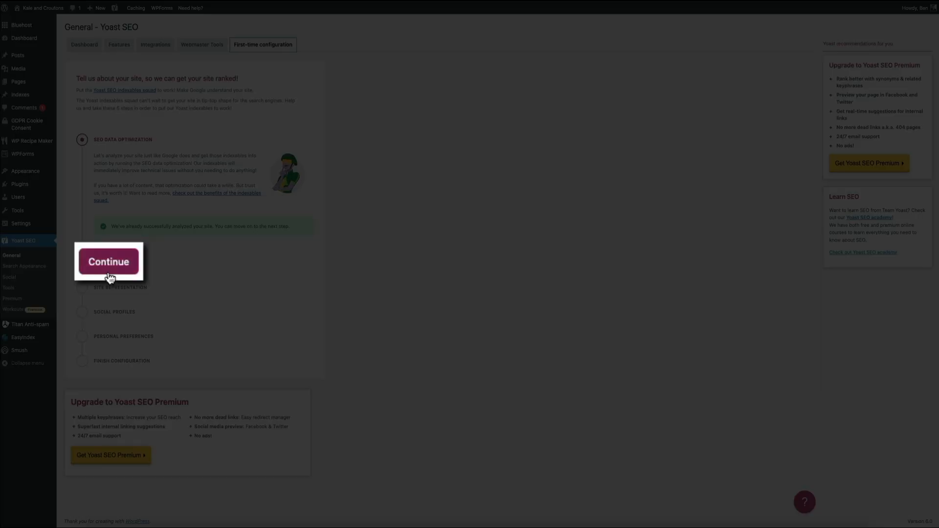
Continue to site representation and set the site to represent a Person (Ben).
click(109, 262)
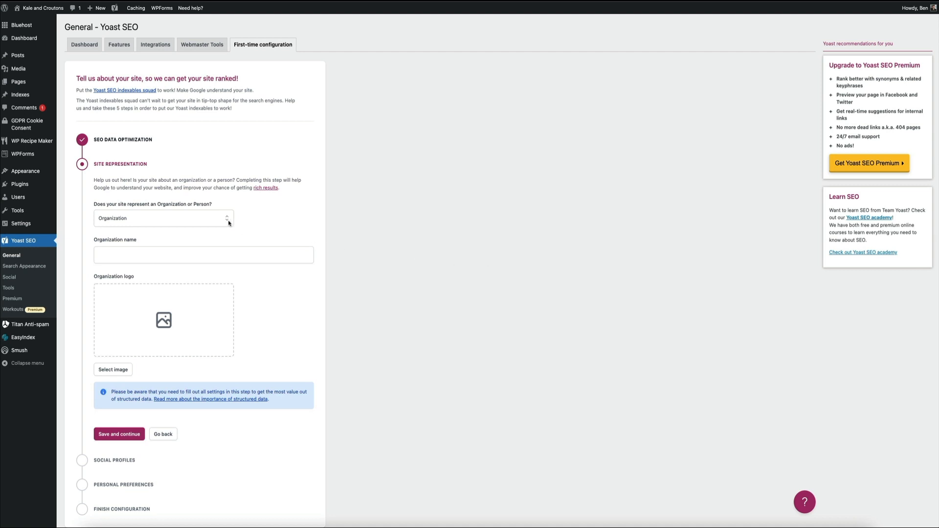
click(162, 218)
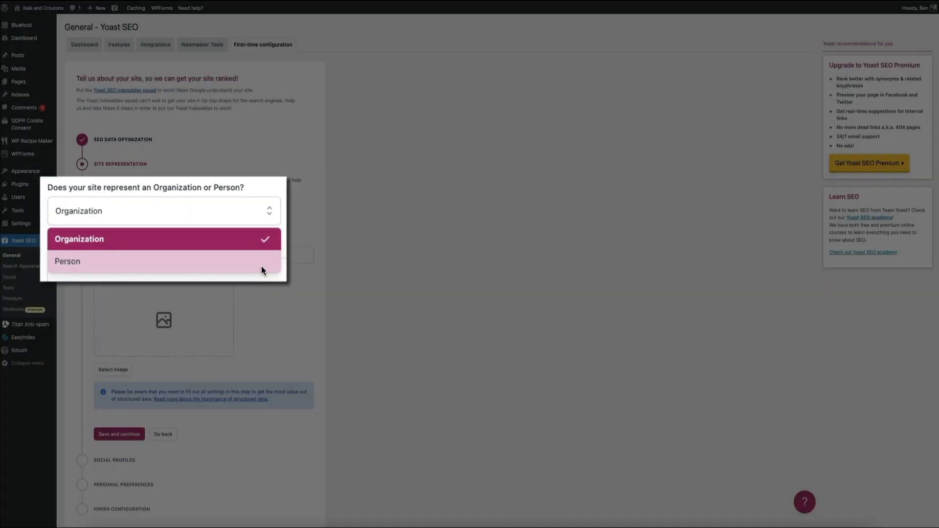
click(67, 261)
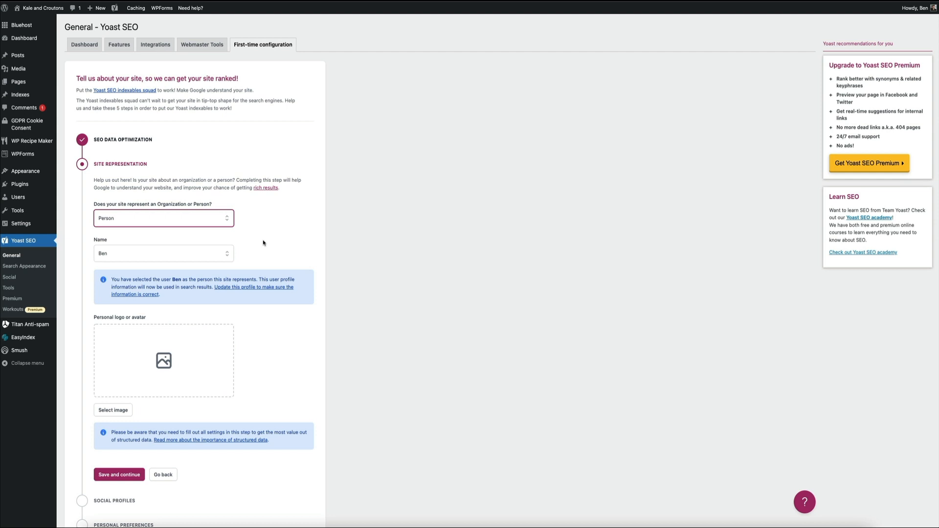
click(163, 253)
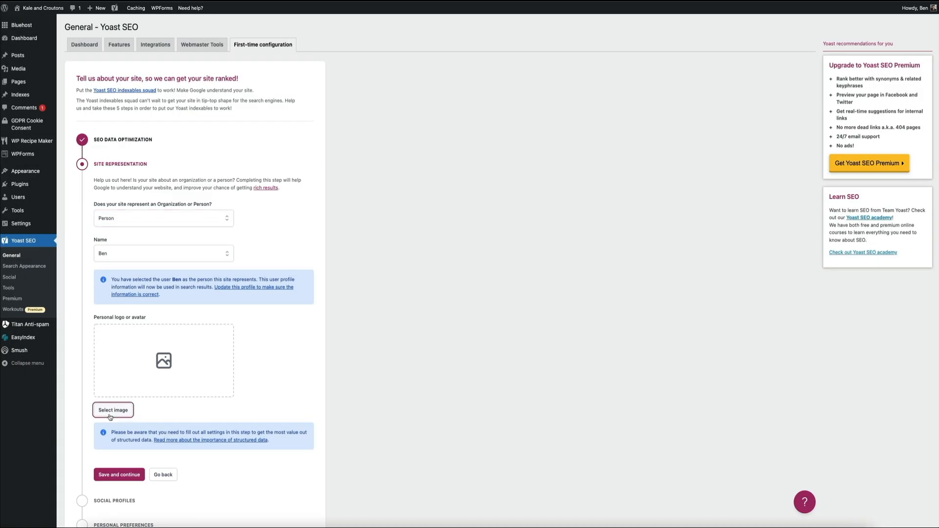
Choose the Kale & Croutons logo from the Media Library as the personal avatar.
click(113, 410)
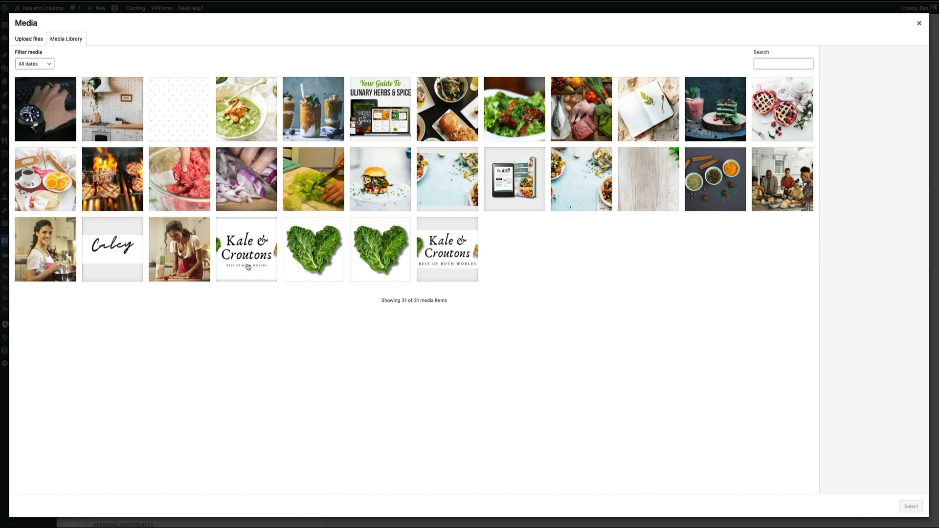
click(246, 249)
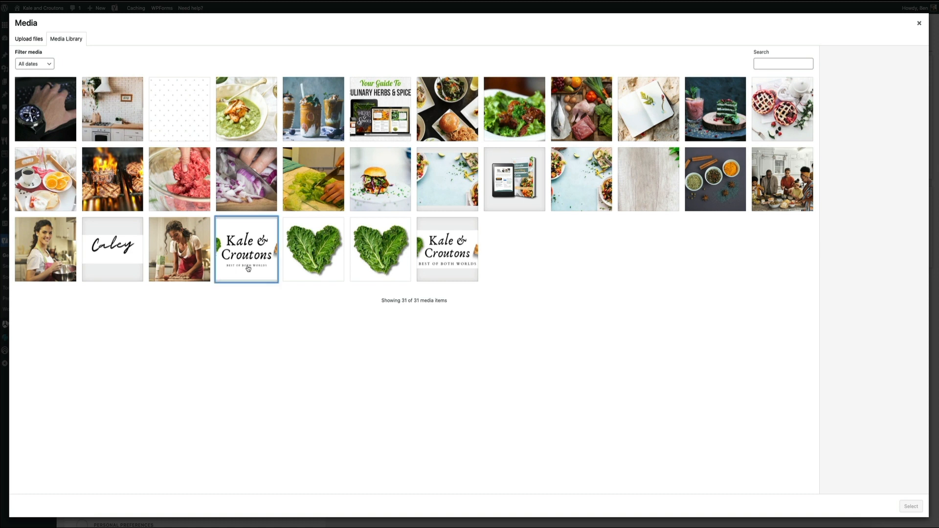
click(245, 248)
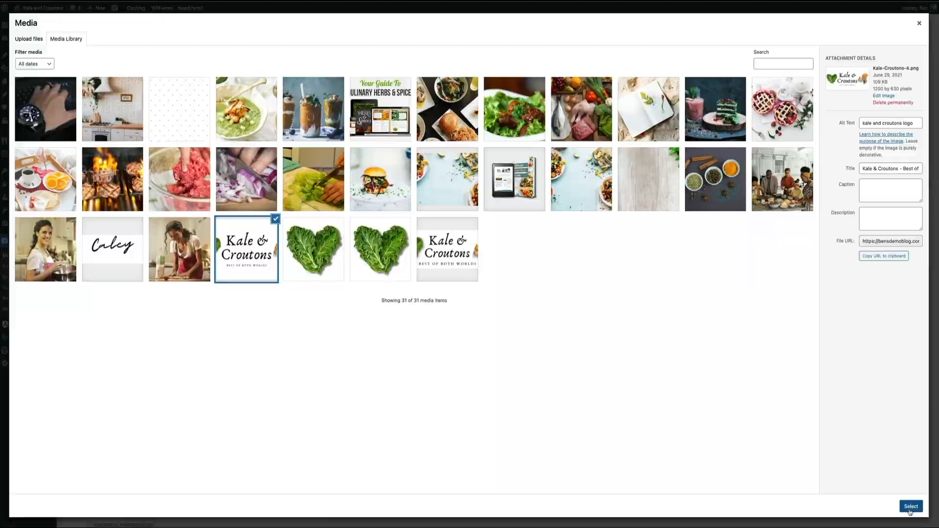
click(910, 507)
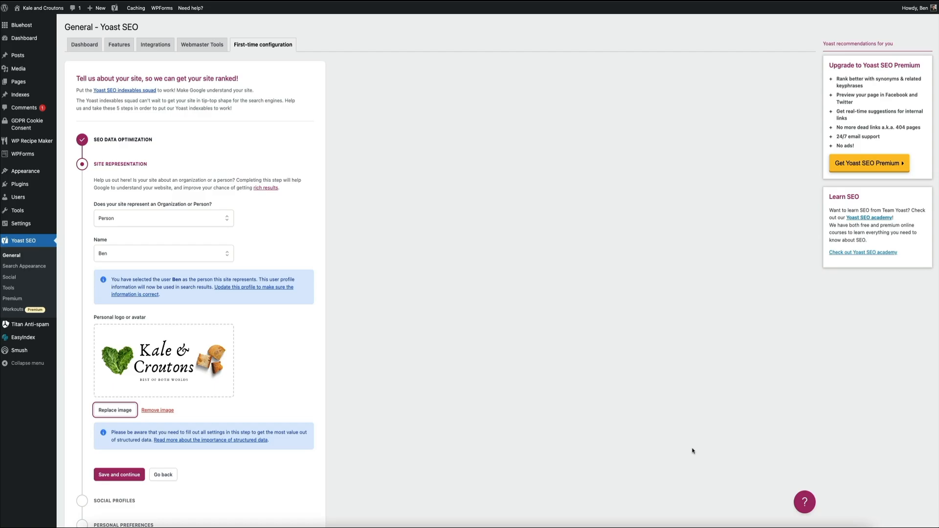
click(119, 475)
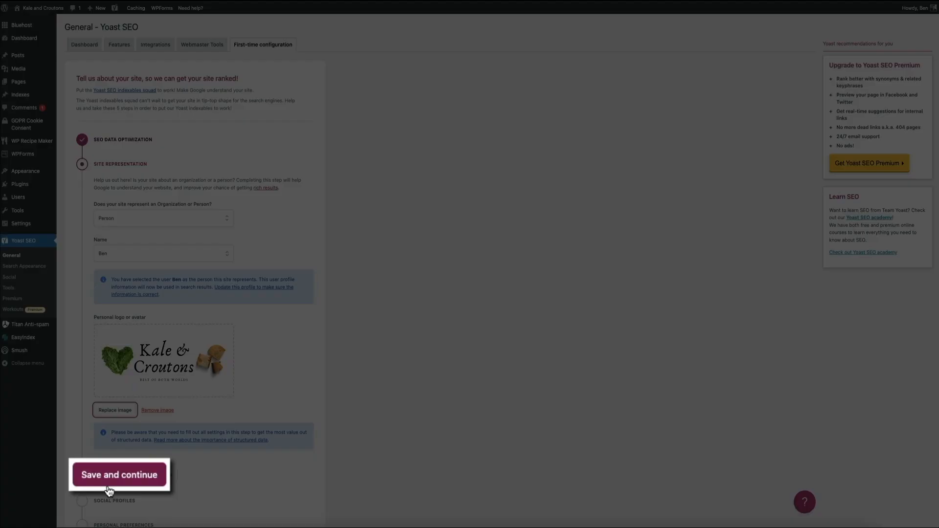
Save site representation, then save social profiles with all URL fields left blank.
click(120, 474)
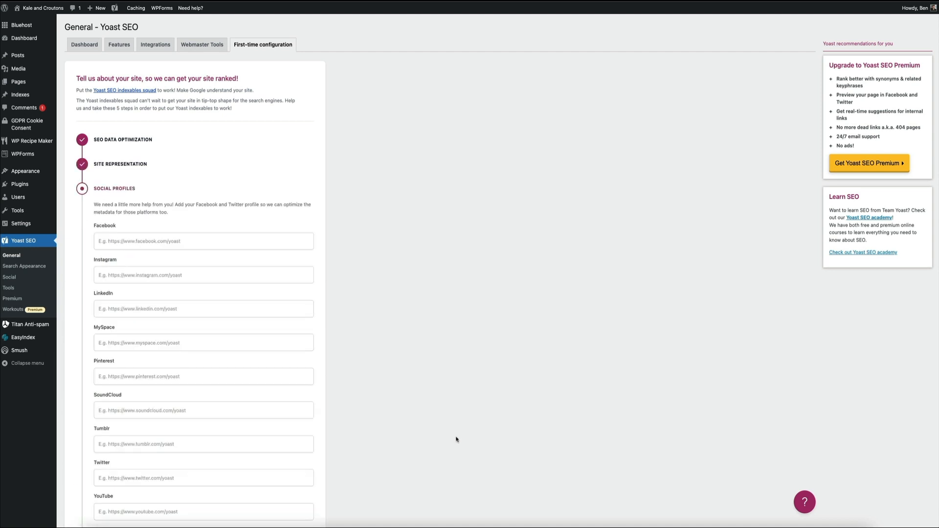
scroll(down, 3)
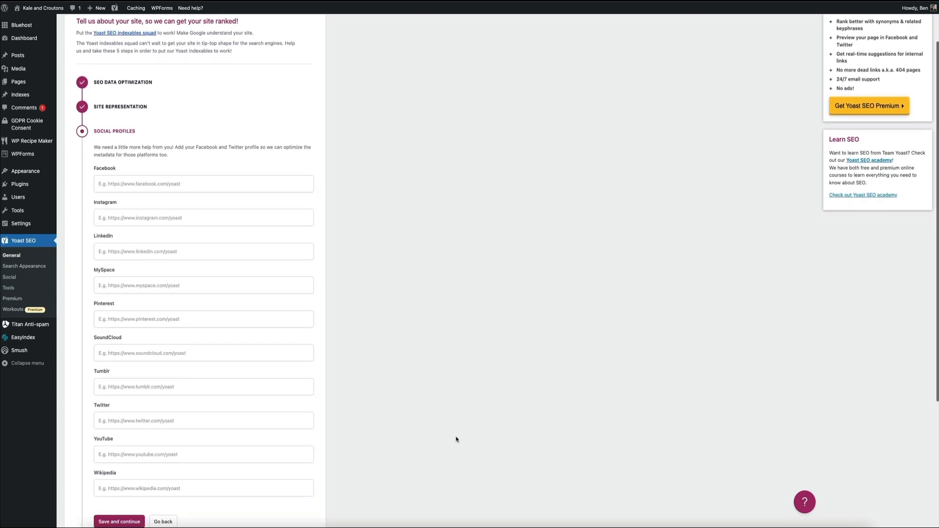
scroll(down, 3)
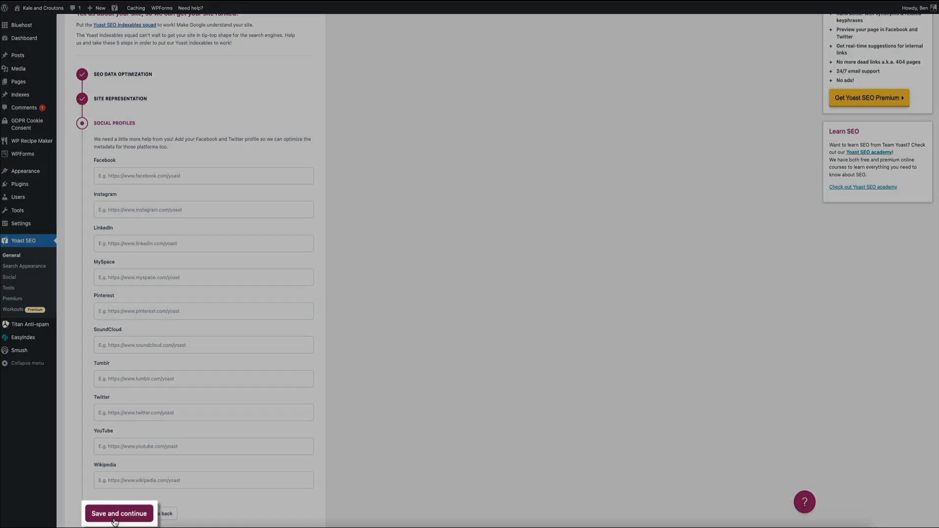
click(118, 514)
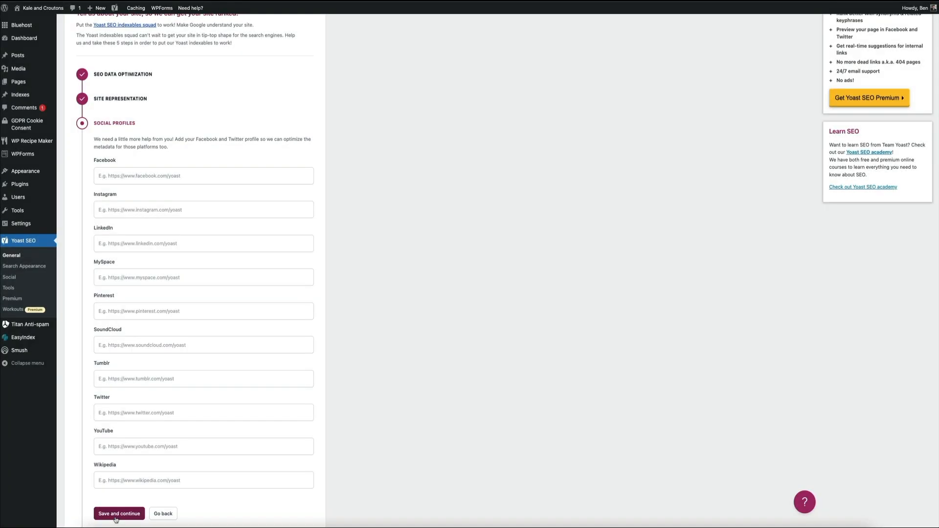
click(119, 513)
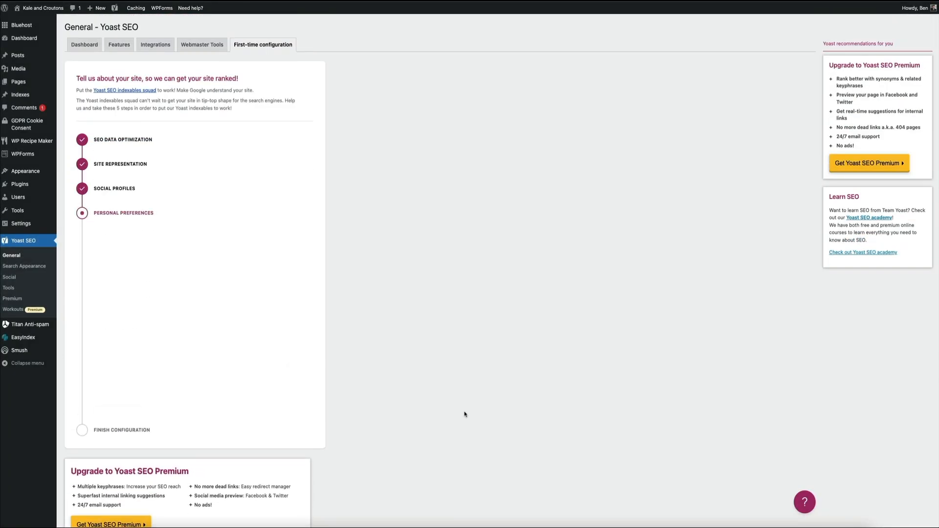
Save personal preferences with 'No, don't track my site data' and no newsletter signup.
click(123, 213)
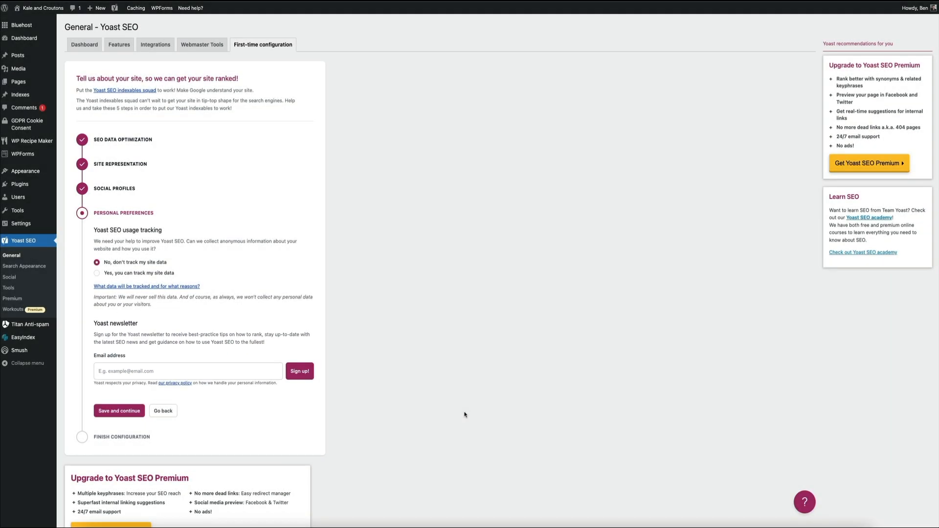
click(119, 411)
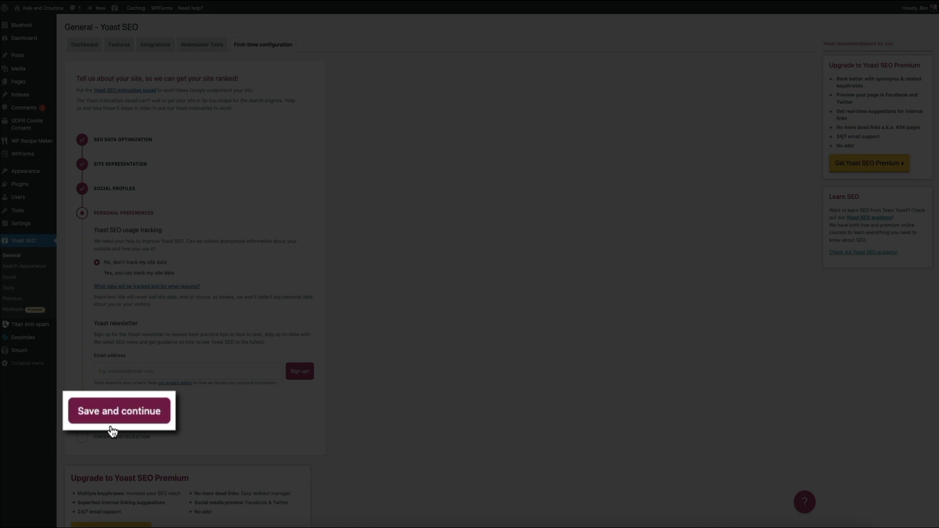
click(119, 411)
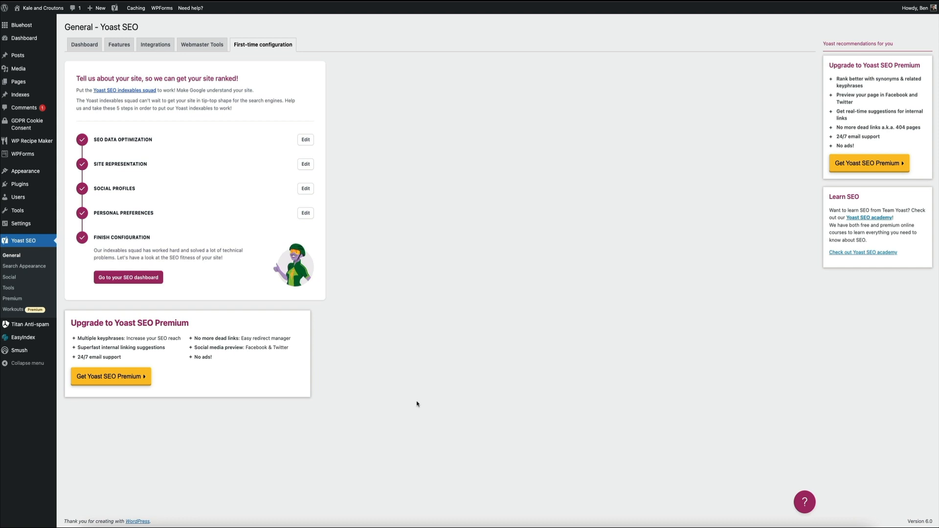
click(128, 277)
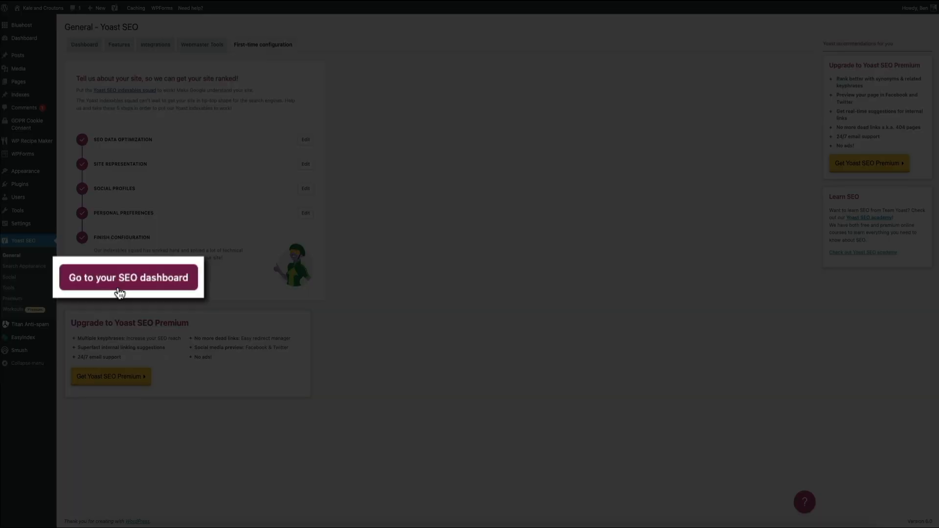
click(129, 278)
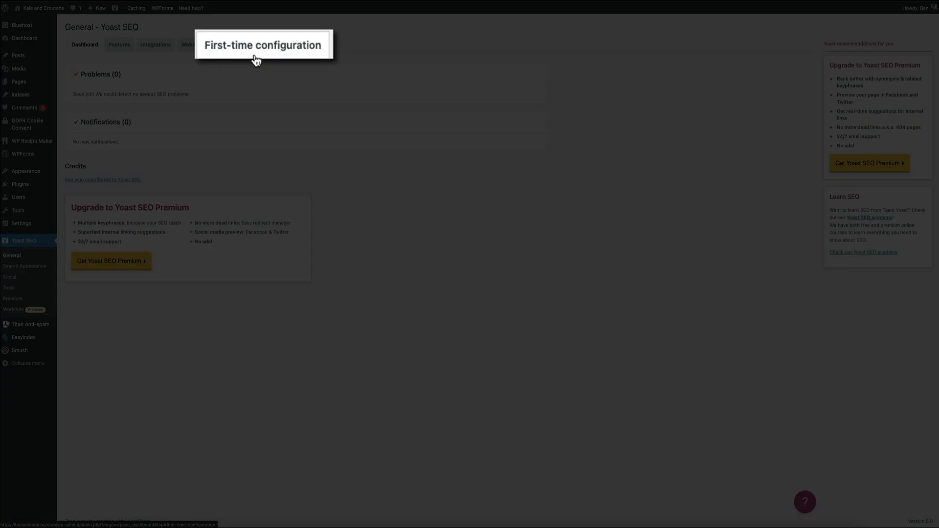
click(262, 44)
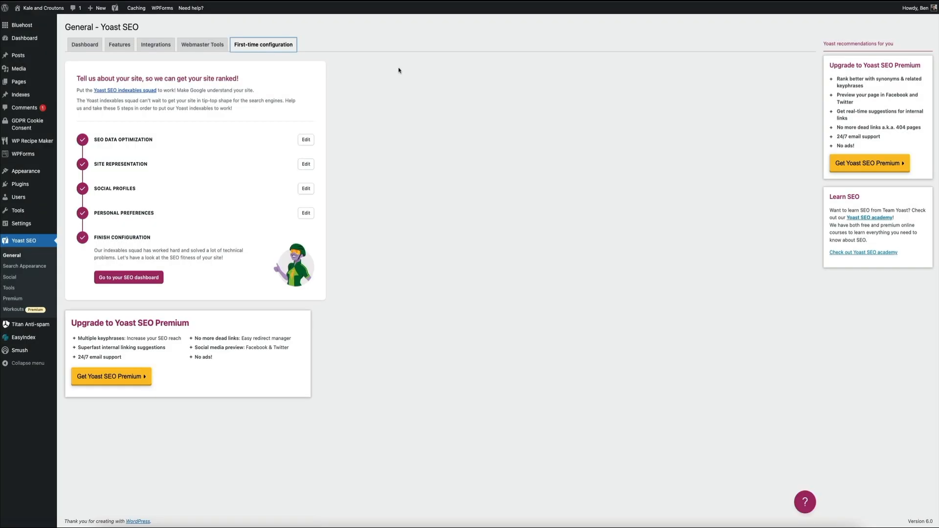
Re-save the still-empty Social Profiles and view the dashboard showing zero problems.
click(305, 188)
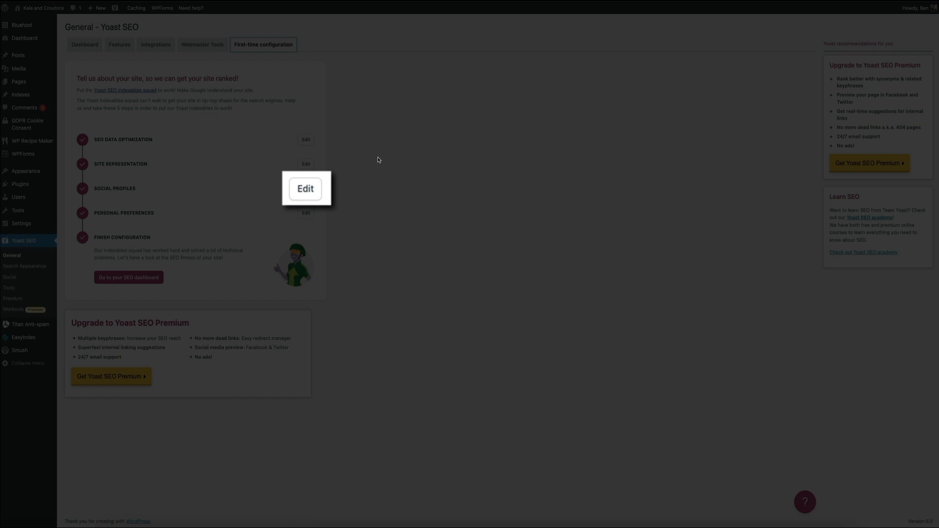
mouse_move(306, 206)
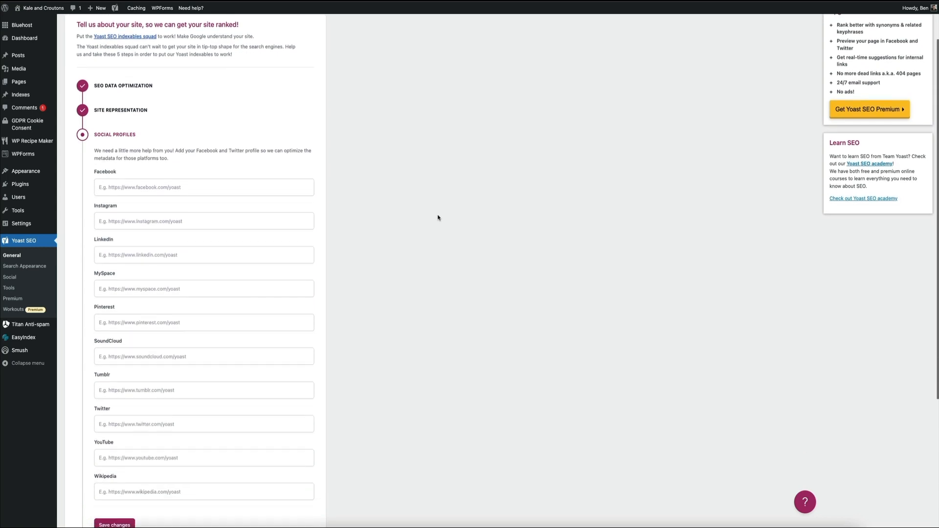
scroll(down, 3)
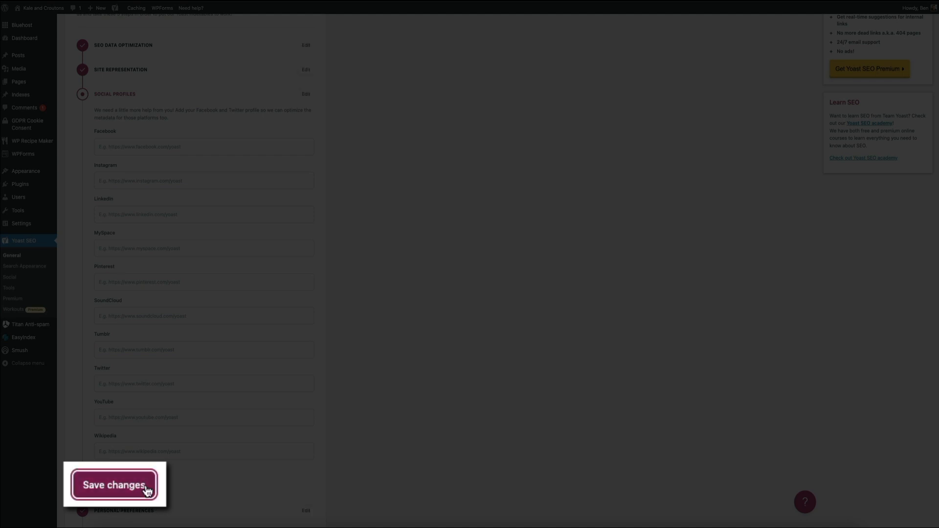
click(114, 486)
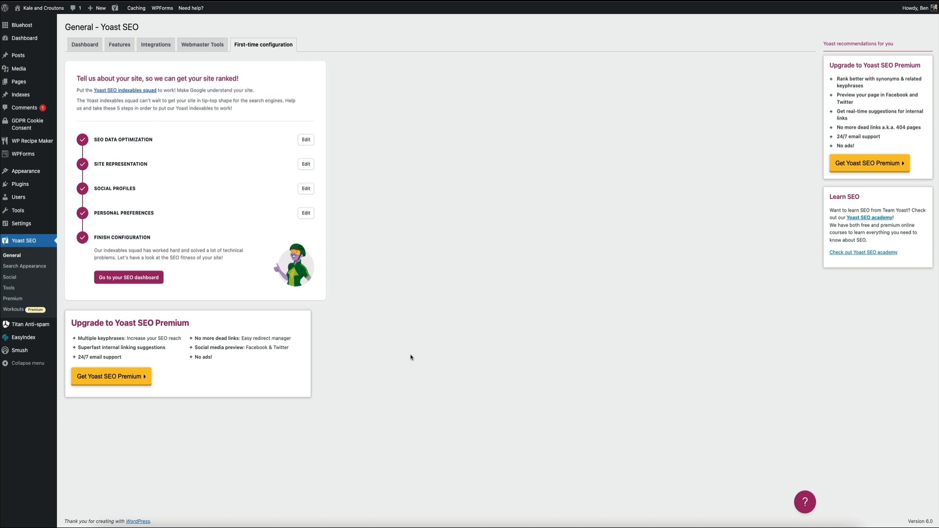
mouse_move(292, 321)
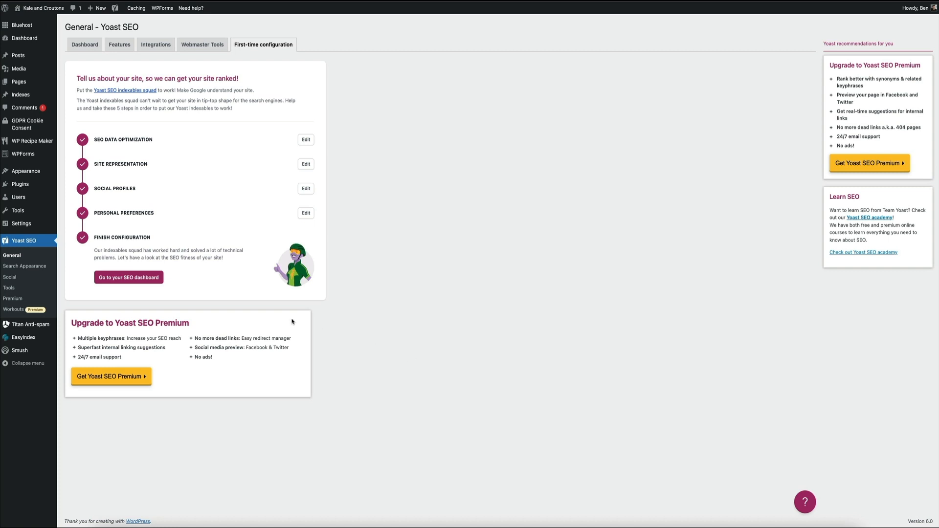
click(84, 45)
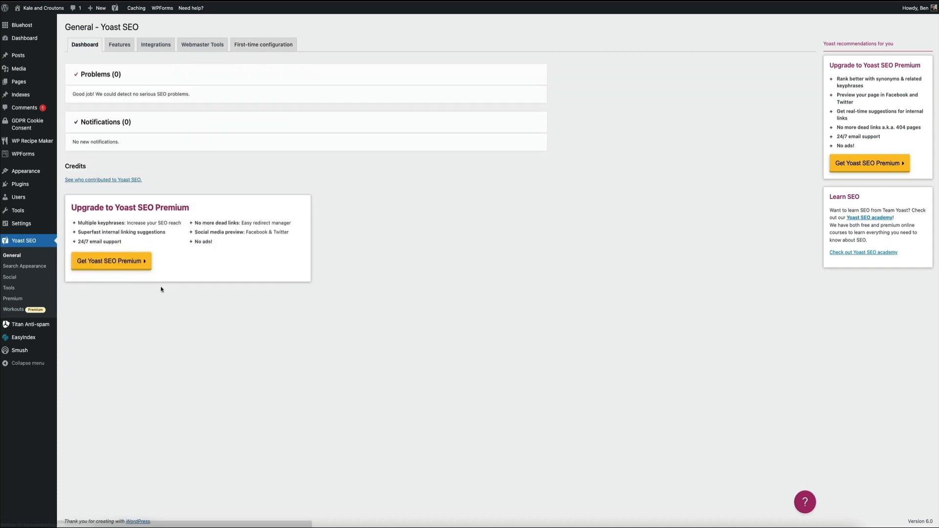
mouse_move(493, 330)
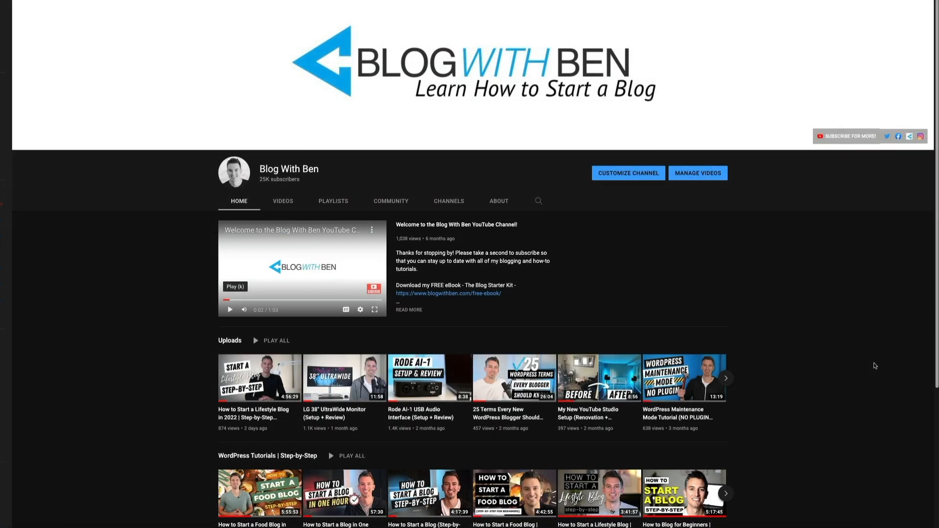
scroll(down, 3)
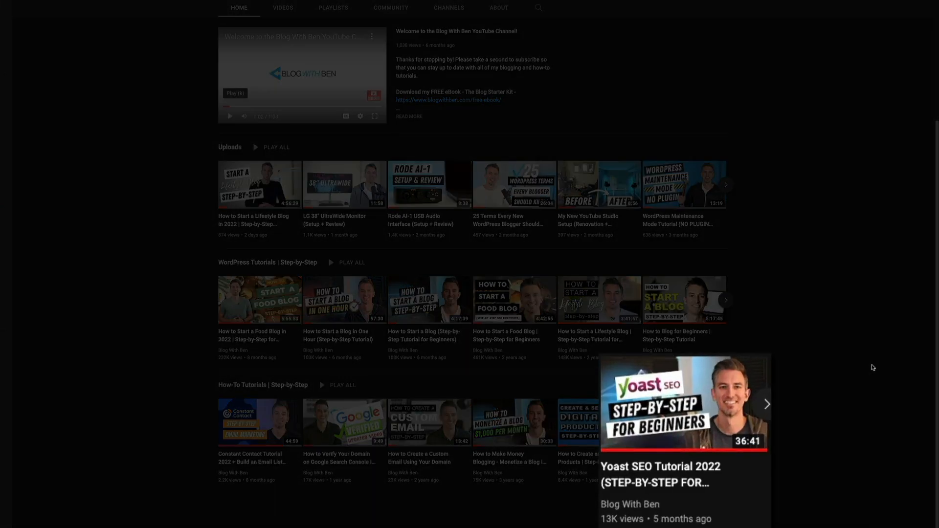
mouse_move(873, 367)
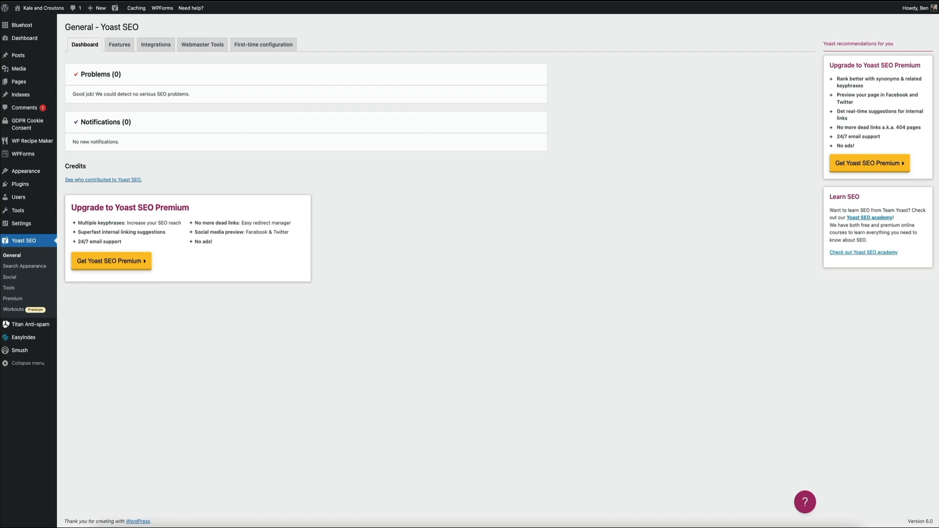
mouse_move(493, 331)
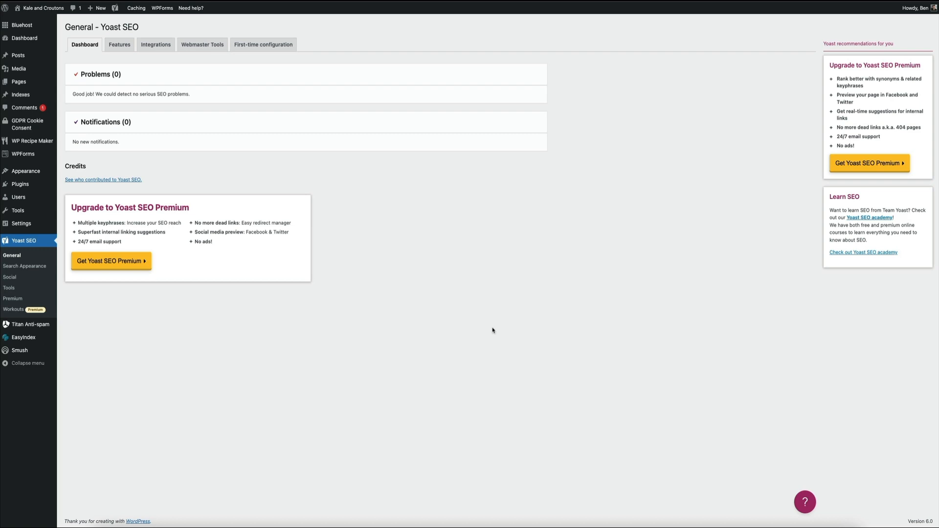